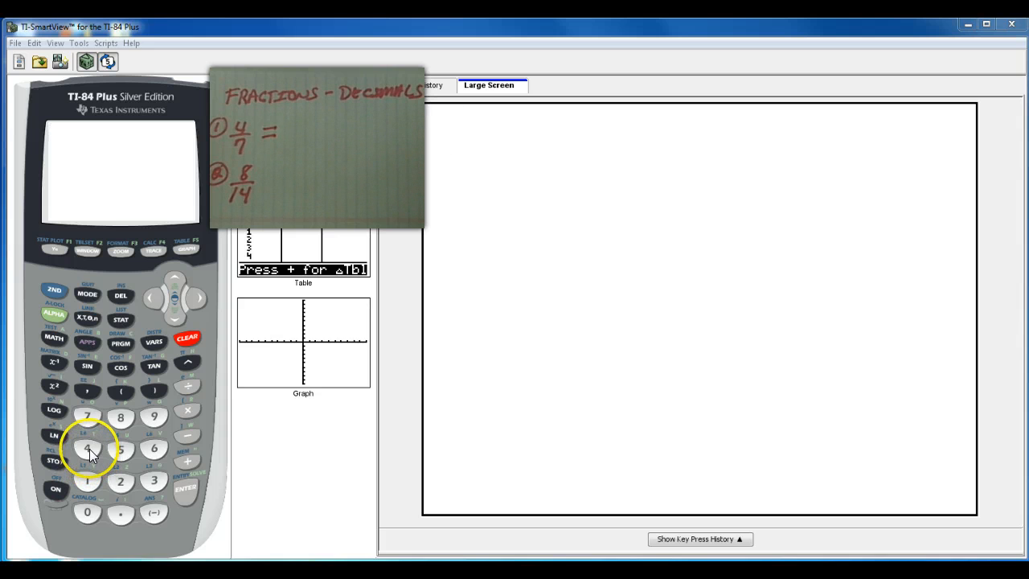
- Evaluate 4/7 and 8/14 as decimals, both giving .5714285714
click(87, 448)
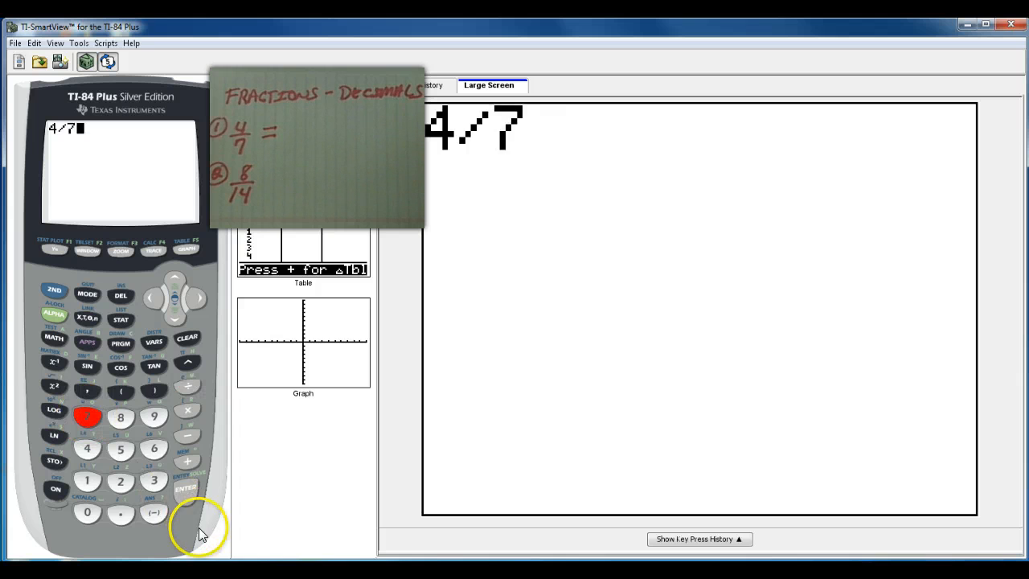
click(186, 488)
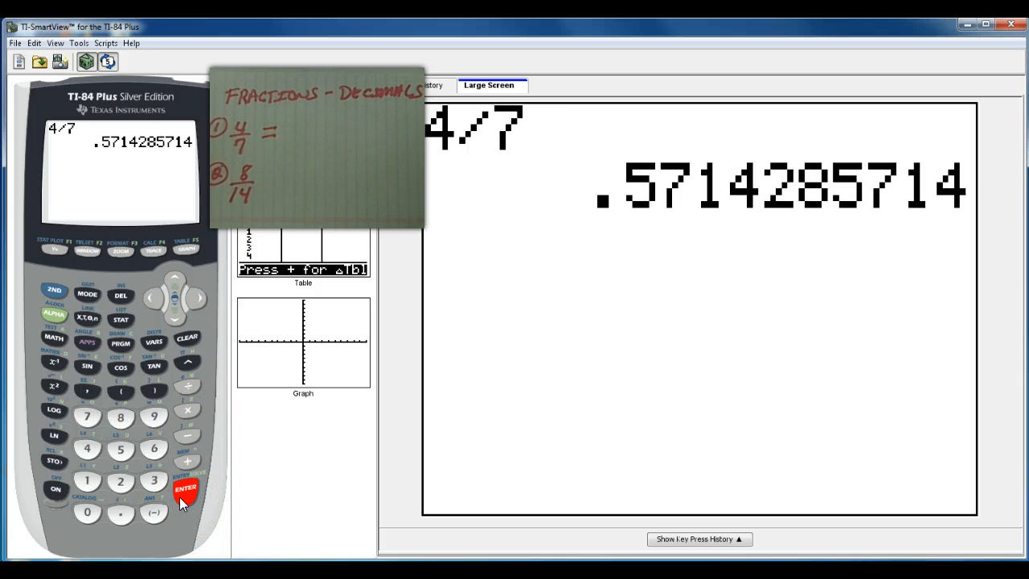
click(186, 488)
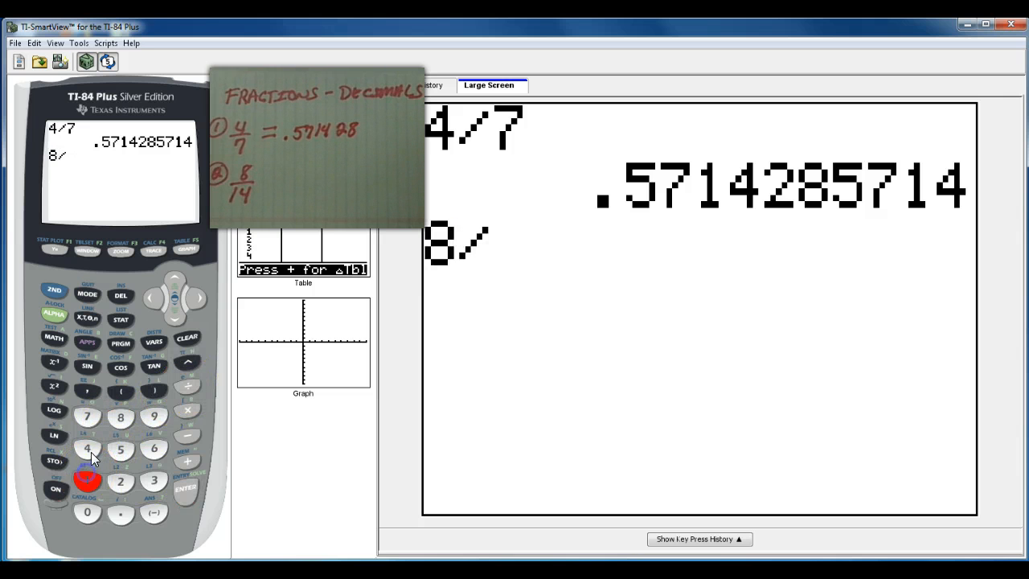
click(186, 488)
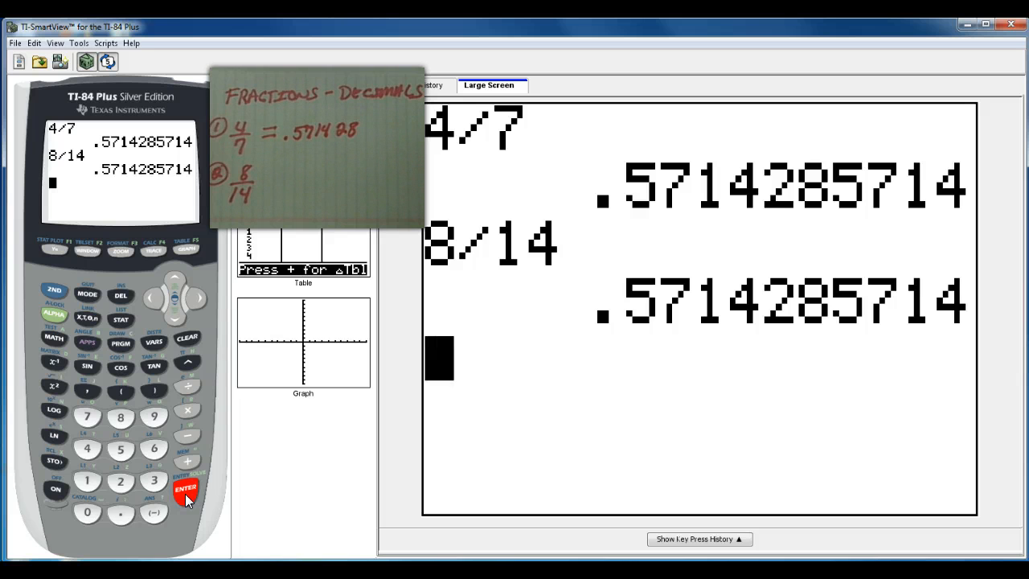
mouse_move(458, 266)
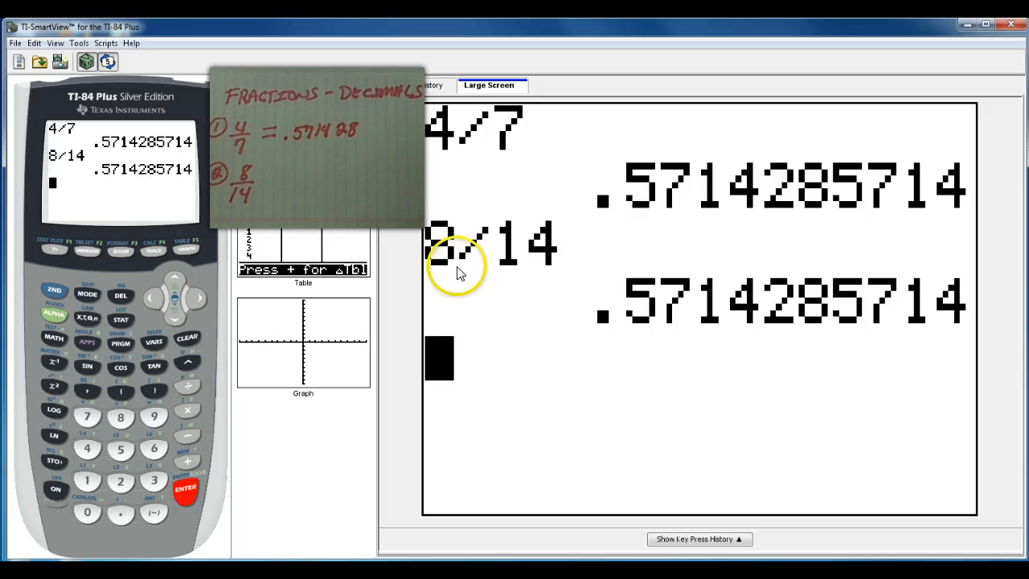
mouse_move(470, 313)
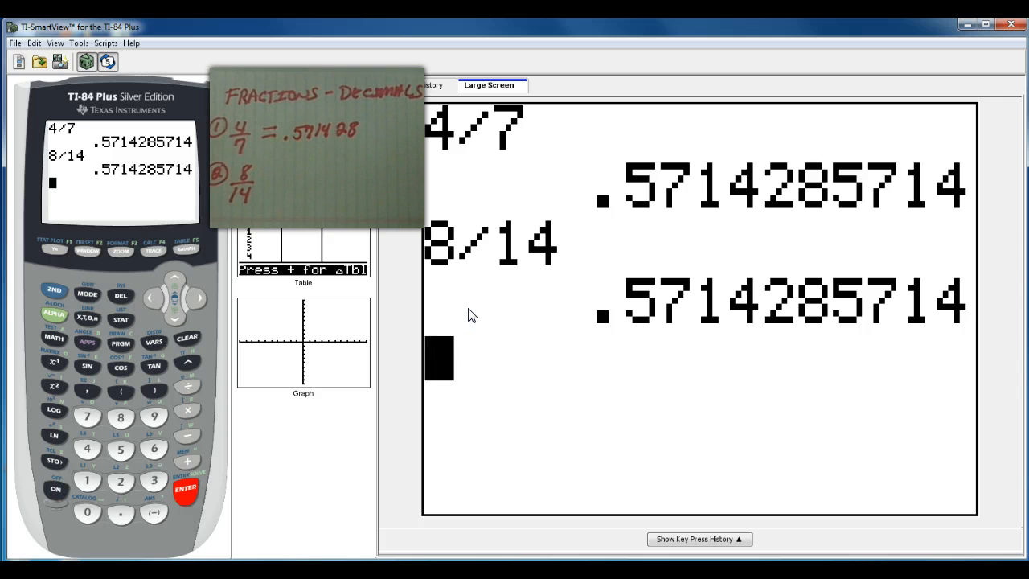
mouse_move(129, 470)
text(1/7)
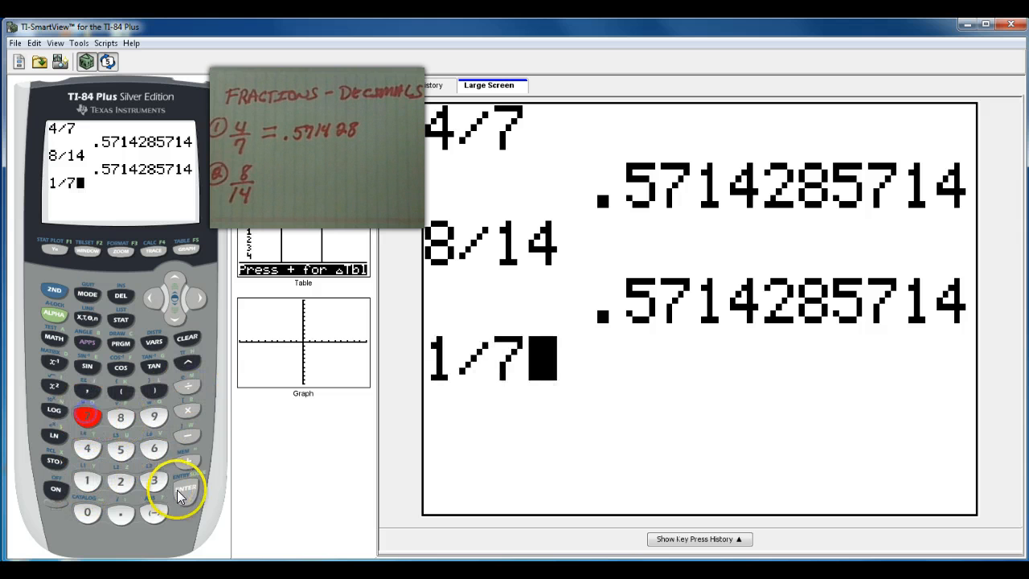
- Evaluate 1/7 on the home screen, giving .1428571429
click(186, 491)
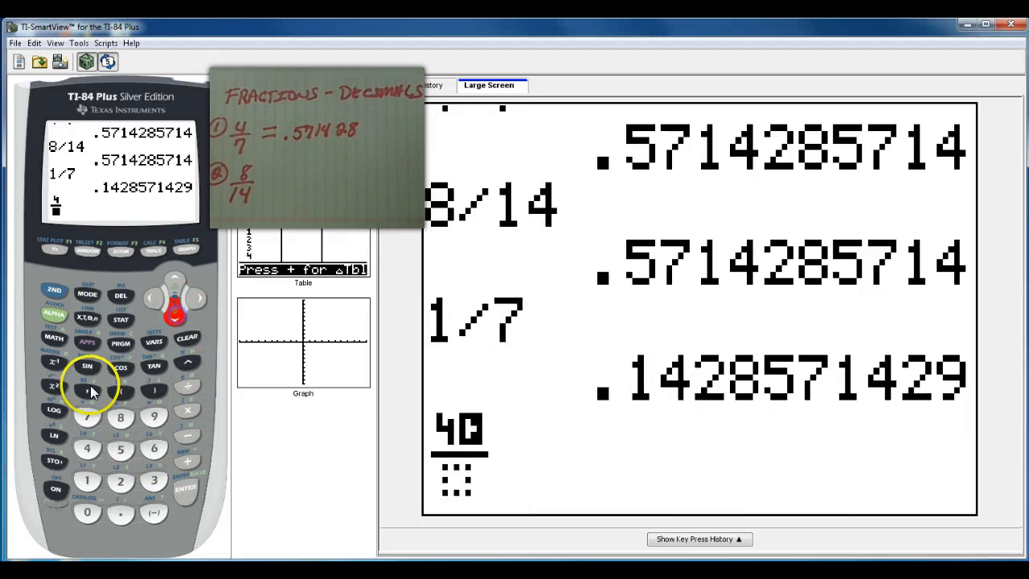
- Complete the stacked fraction 4/7 and evaluate it, returning 4/7
click(187, 489)
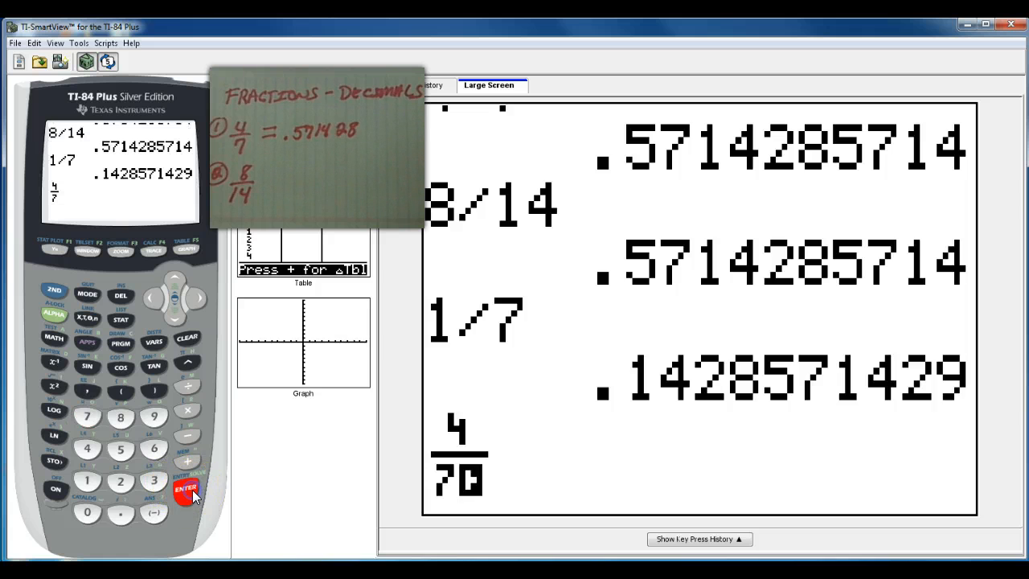
click(186, 489)
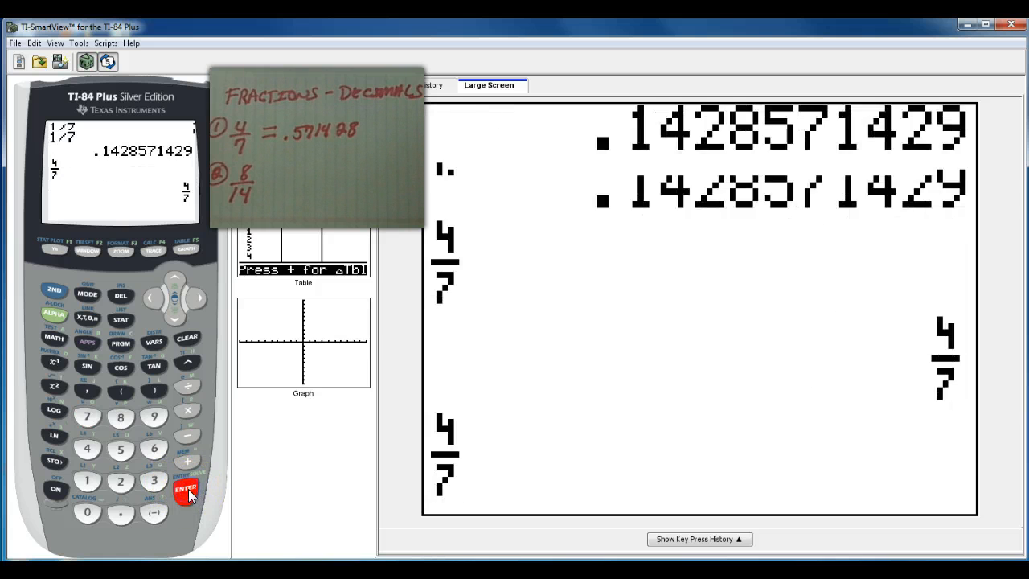
click(185, 489)
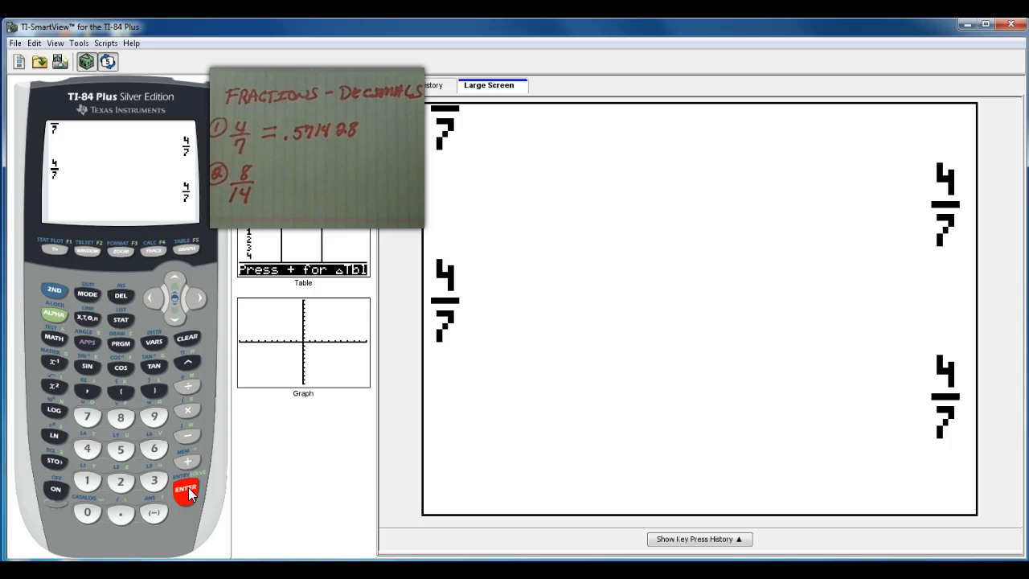
click(187, 490)
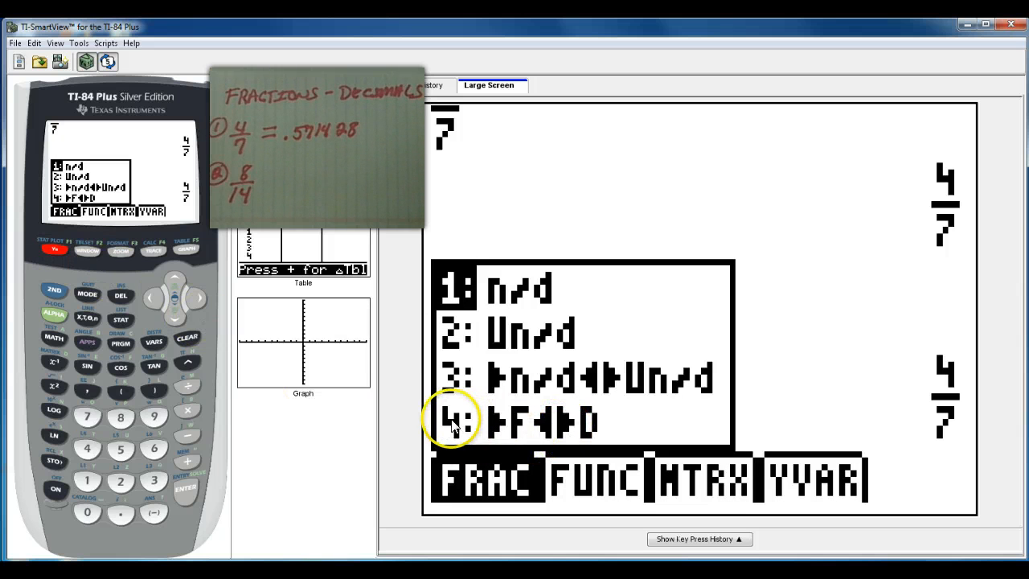
mouse_move(607, 439)
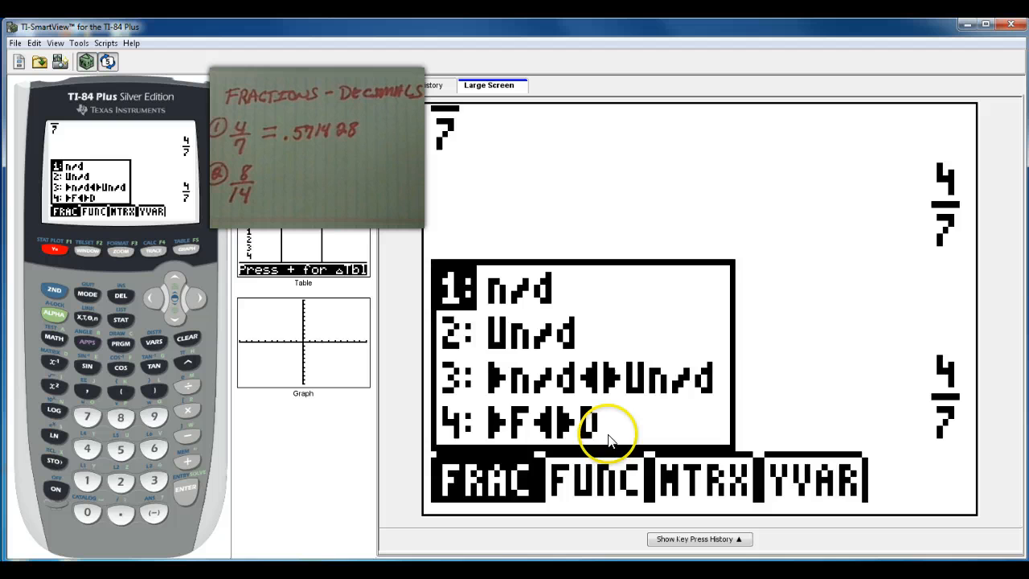
- Apply ►F◄►D to the answer 4/7, giving .5714285714
click(186, 489)
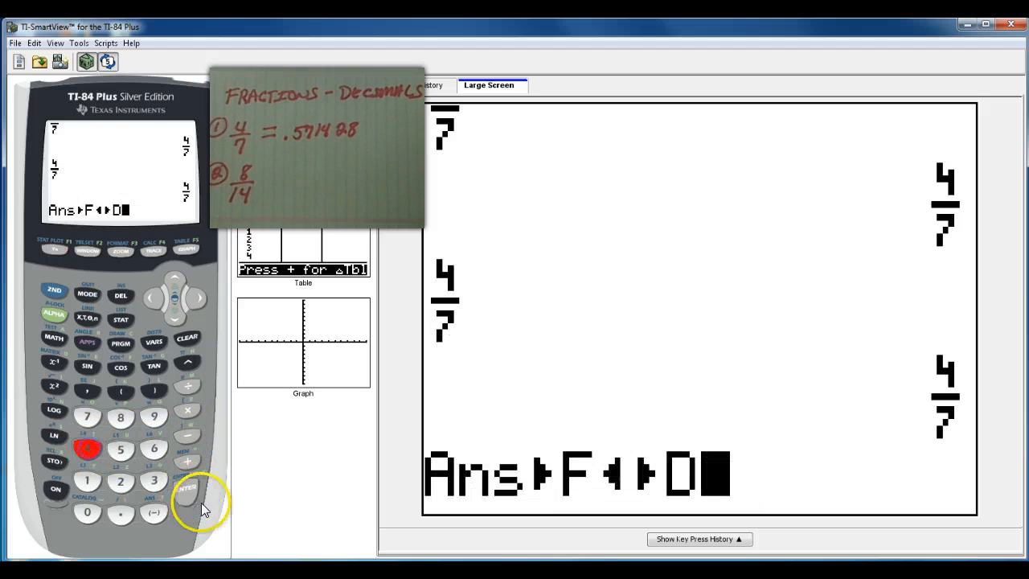
click(186, 489)
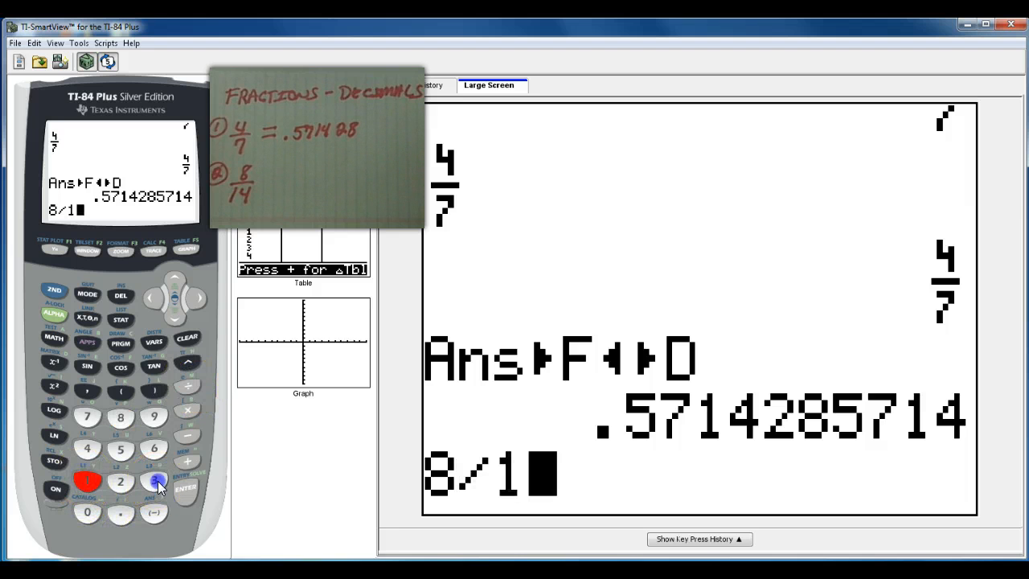
- Evaluate 8/13 as .6153846154 and begin a stacked fraction entry
click(186, 489)
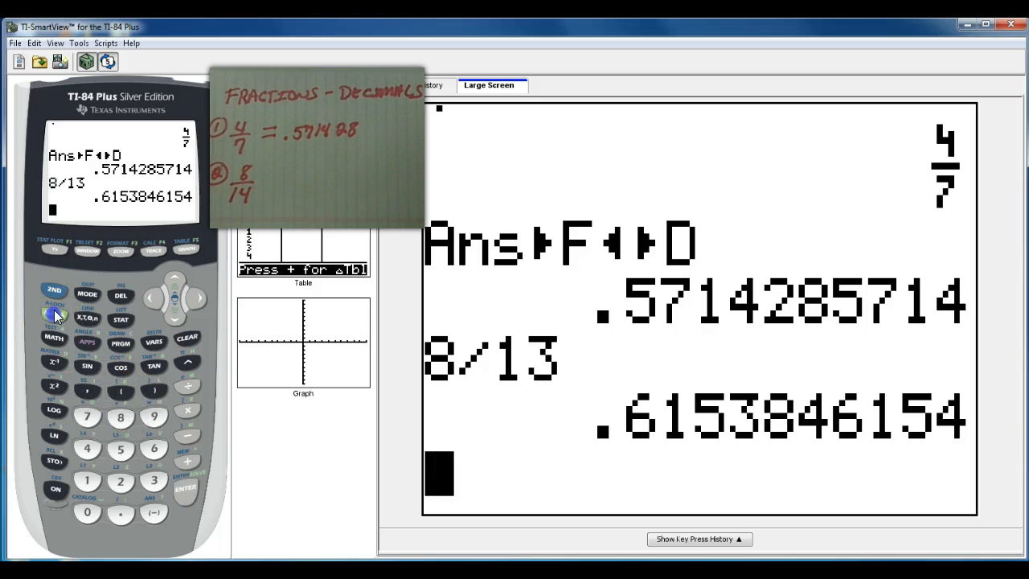
click(54, 314)
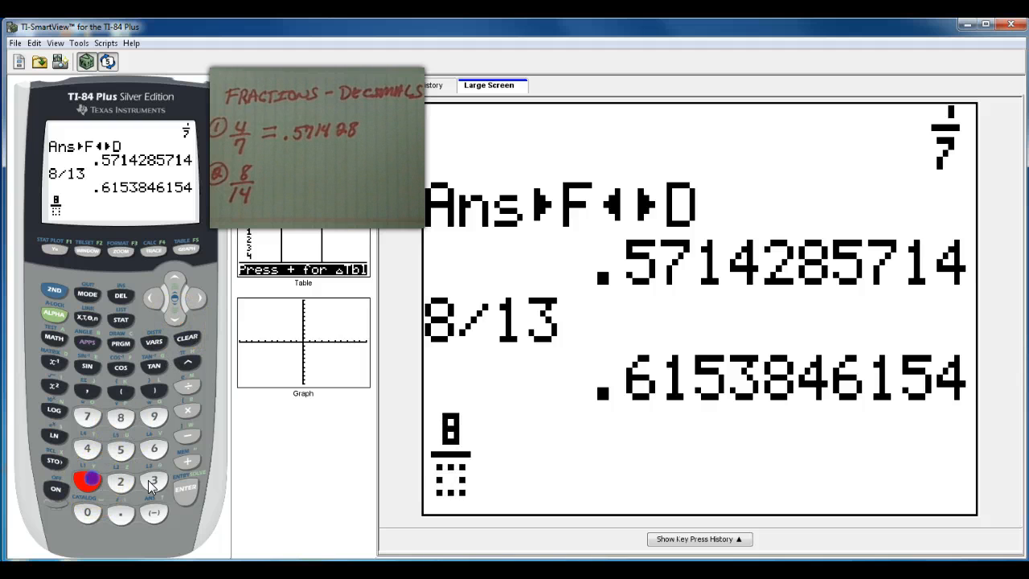
- Evaluate stacked 8/13 and convert it with ►F◄►D to .6153846154
click(186, 488)
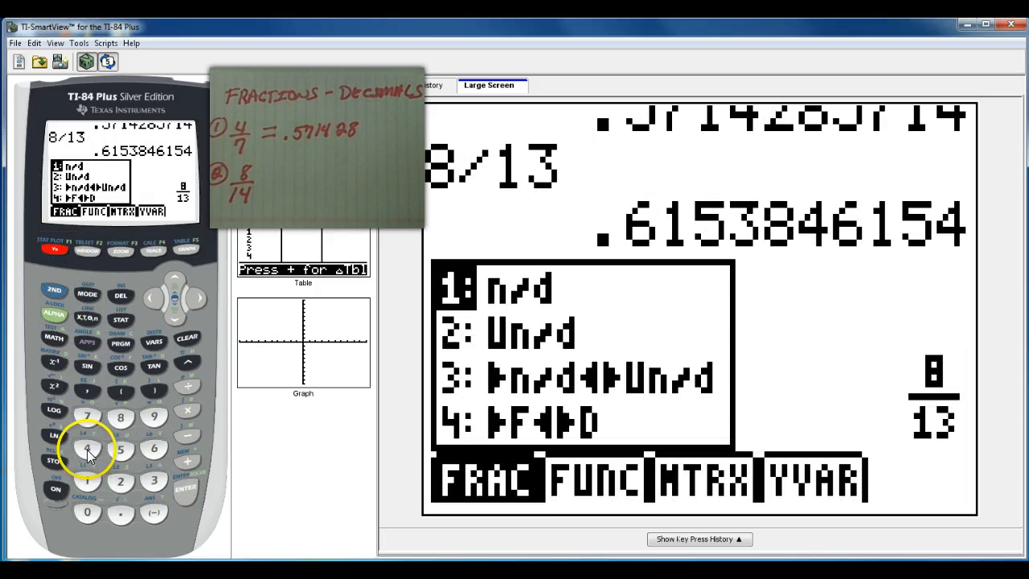
click(185, 488)
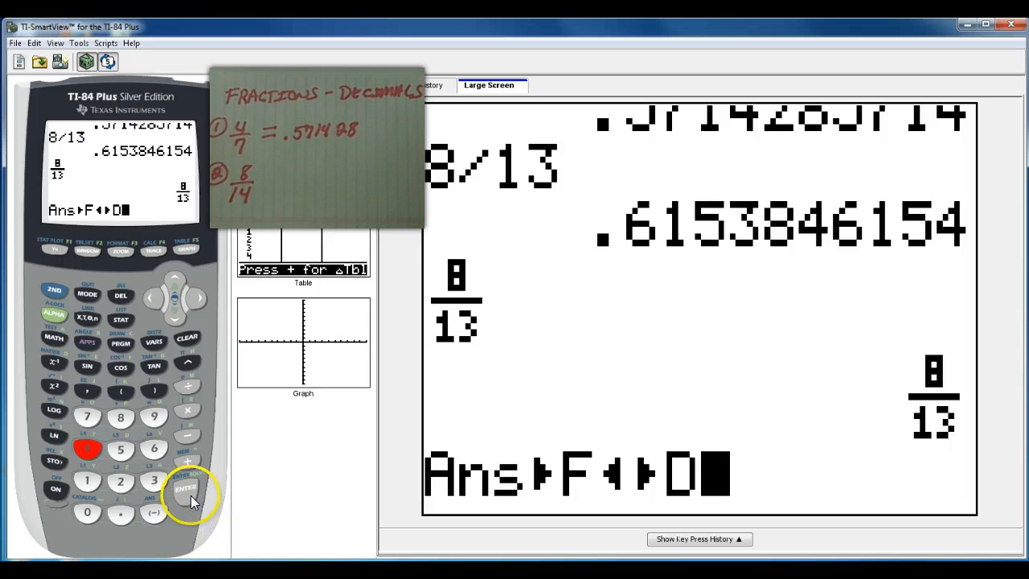
click(186, 488)
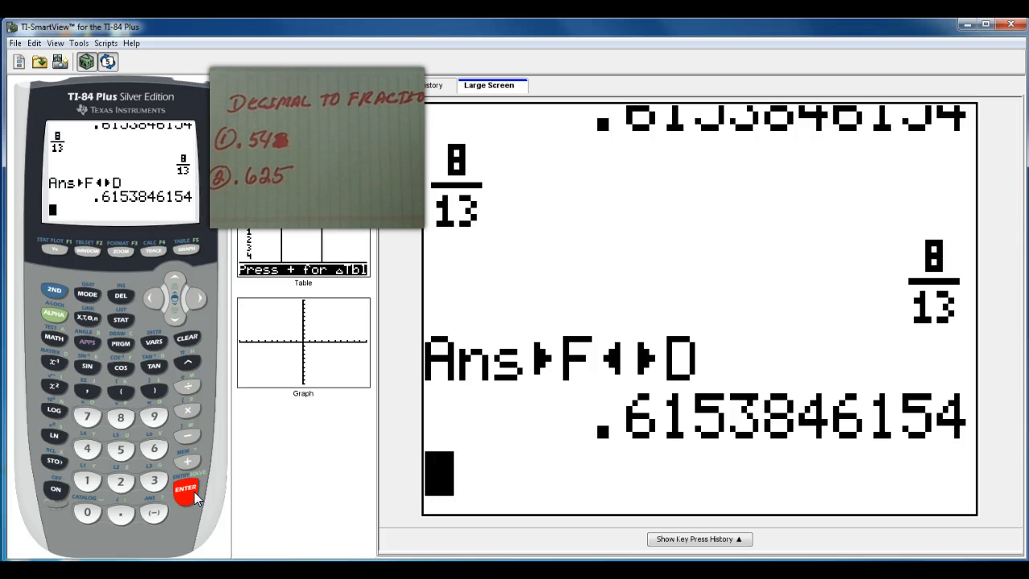
mouse_move(135, 532)
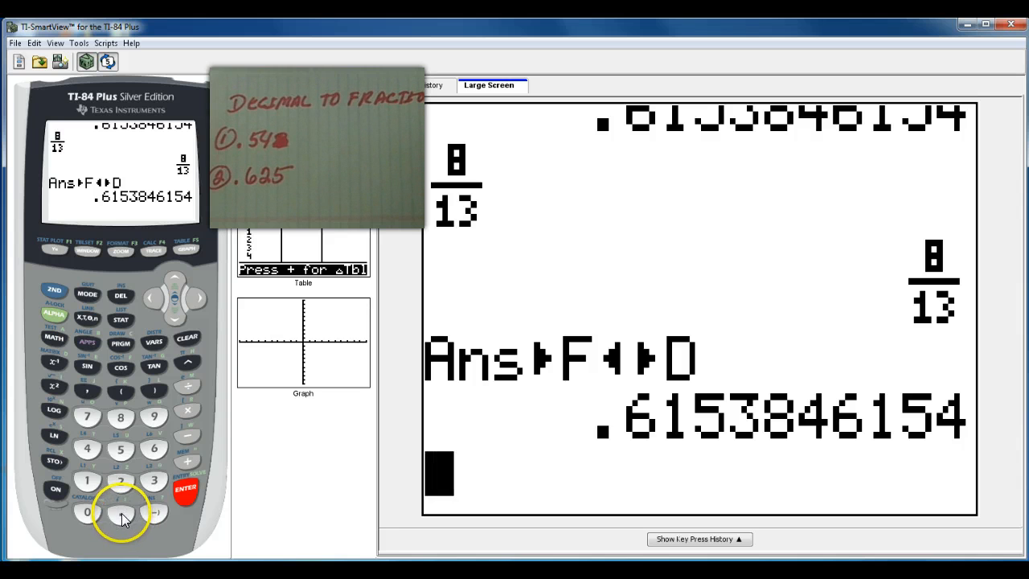
- Convert .54 with ►Frac, giving 27/50
click(120, 448)
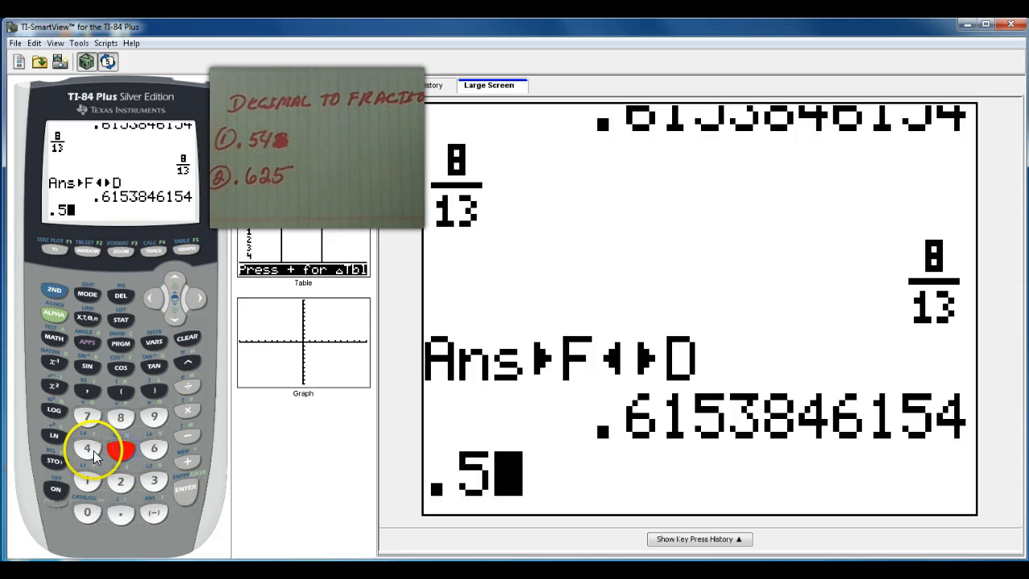
click(53, 338)
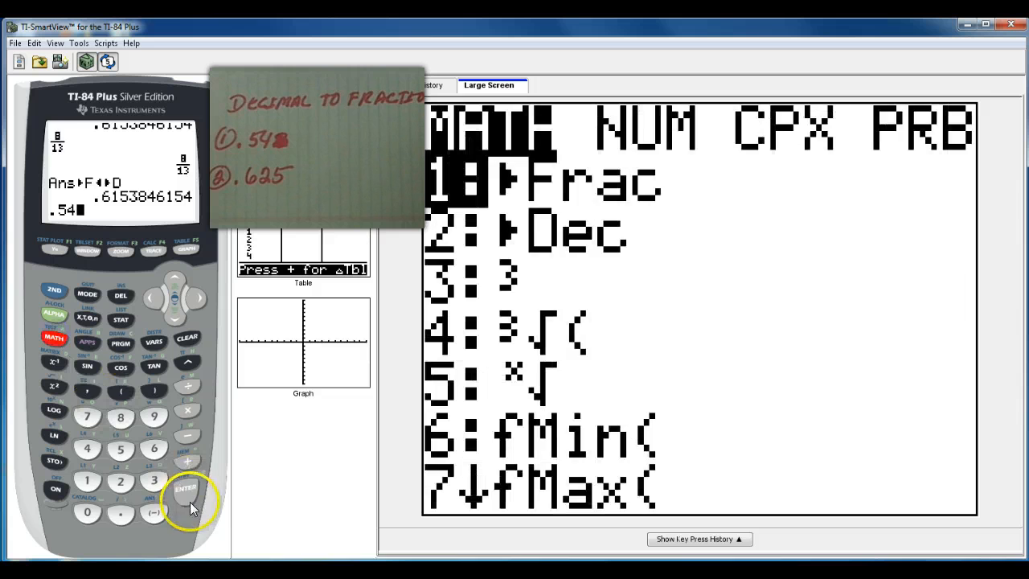
click(186, 489)
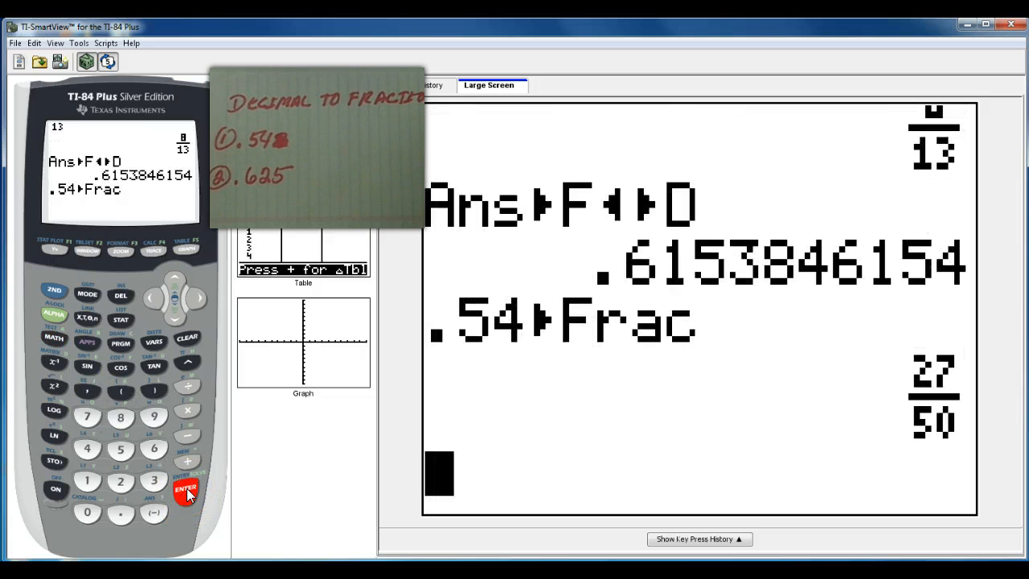
click(185, 488)
text(.625)
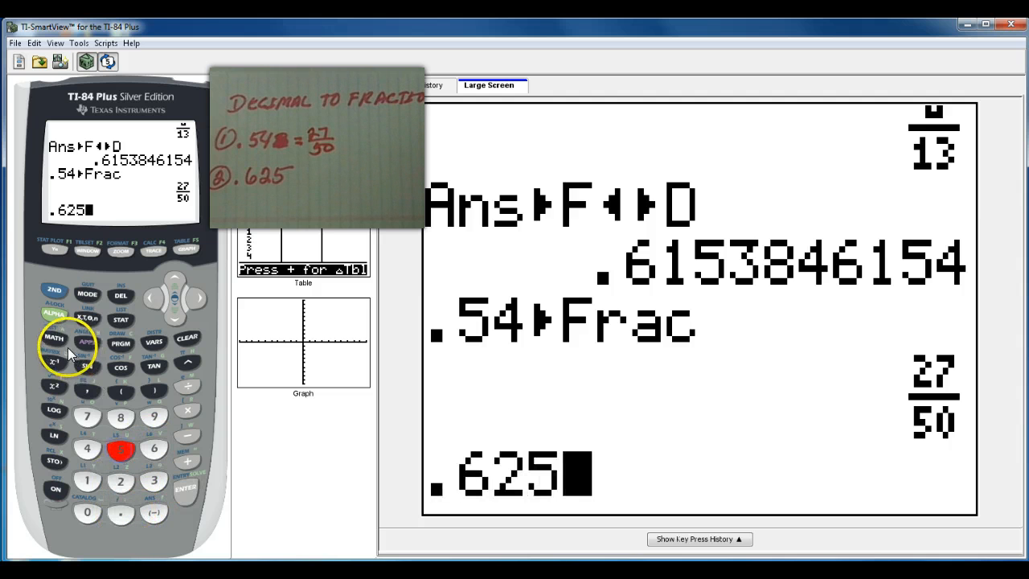
- Convert .625 with ►Frac, giving 5/8
click(53, 337)
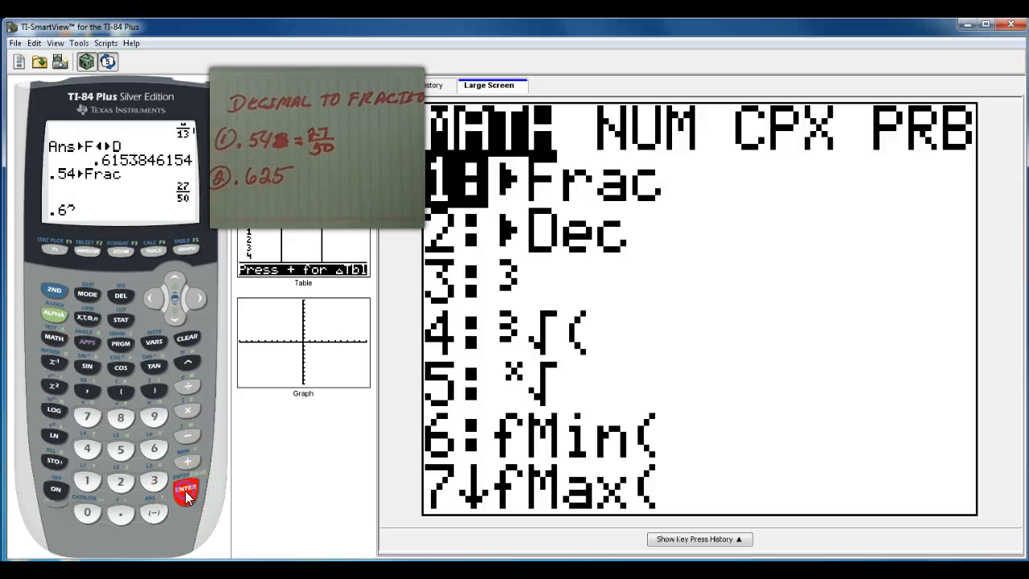
click(185, 488)
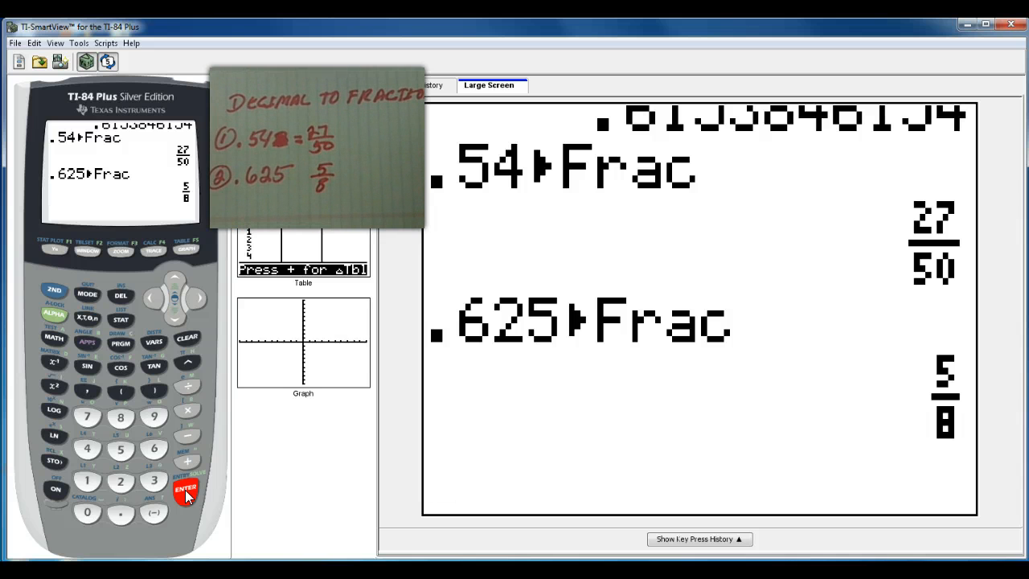
click(185, 489)
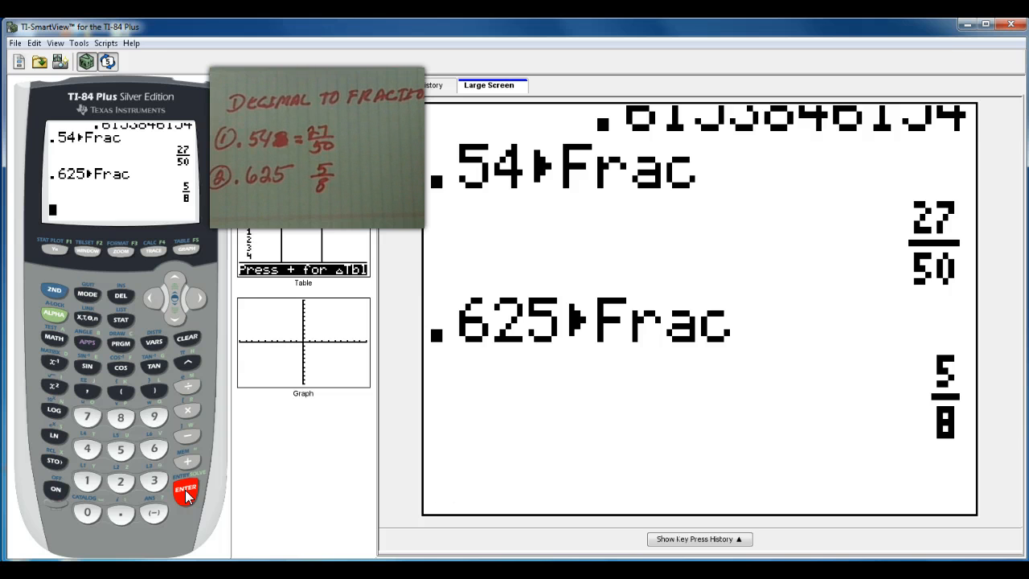
click(185, 489)
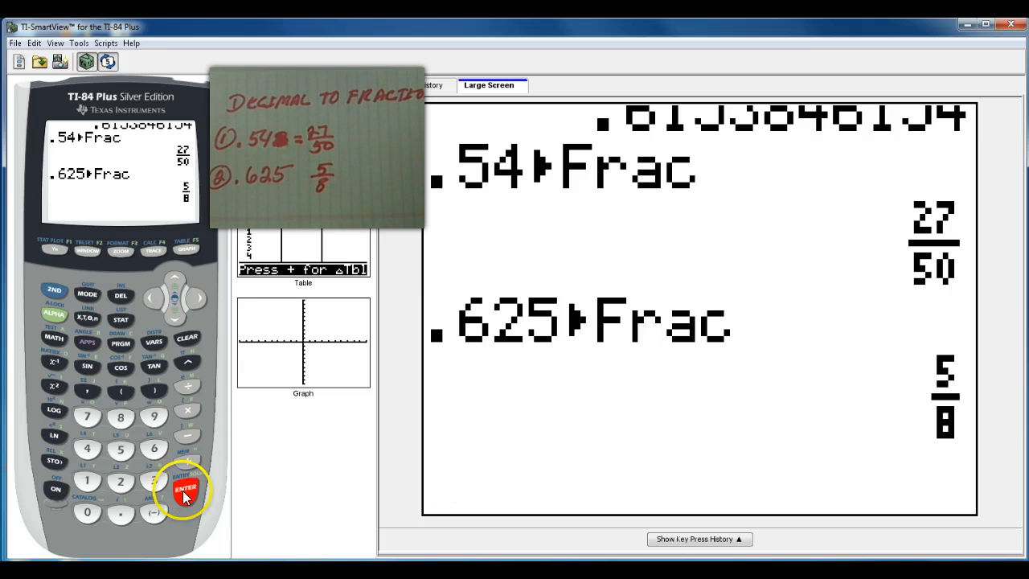